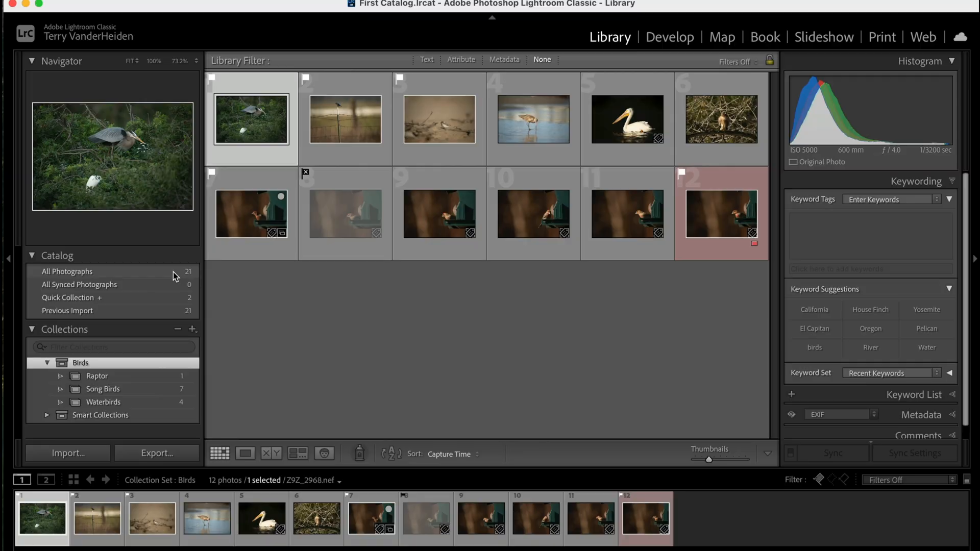
Step: Show All Photographs (21 photos) in the grid via the Catalog panel
left_click(67, 270)
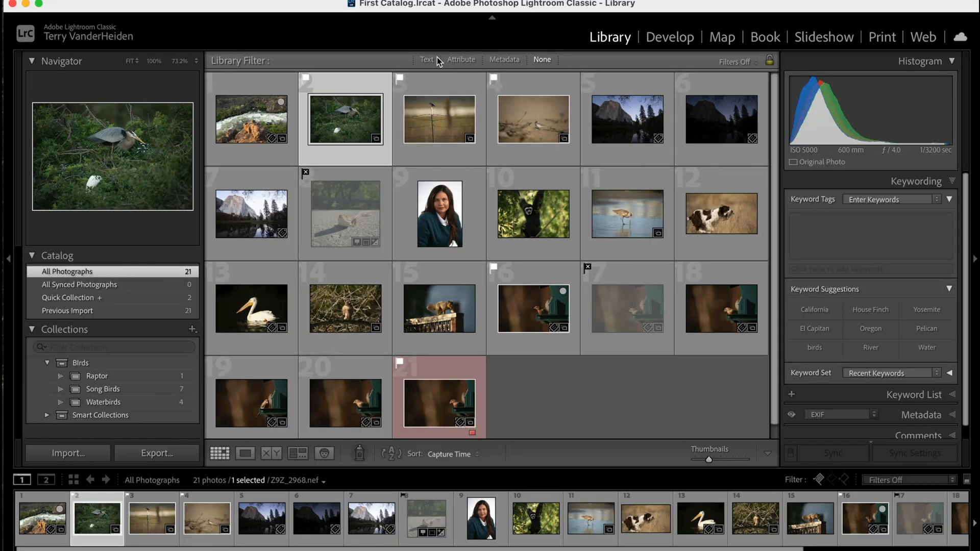
mouse_move(402, 67)
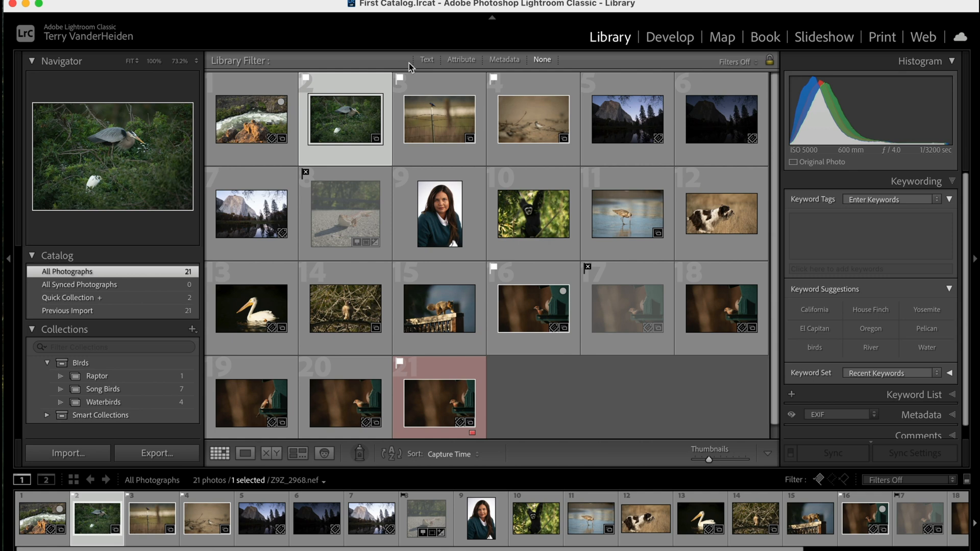
Step: Switch the Library Filter to Attribute and list the flag status choices, Any Flag Status set
left_click(461, 59)
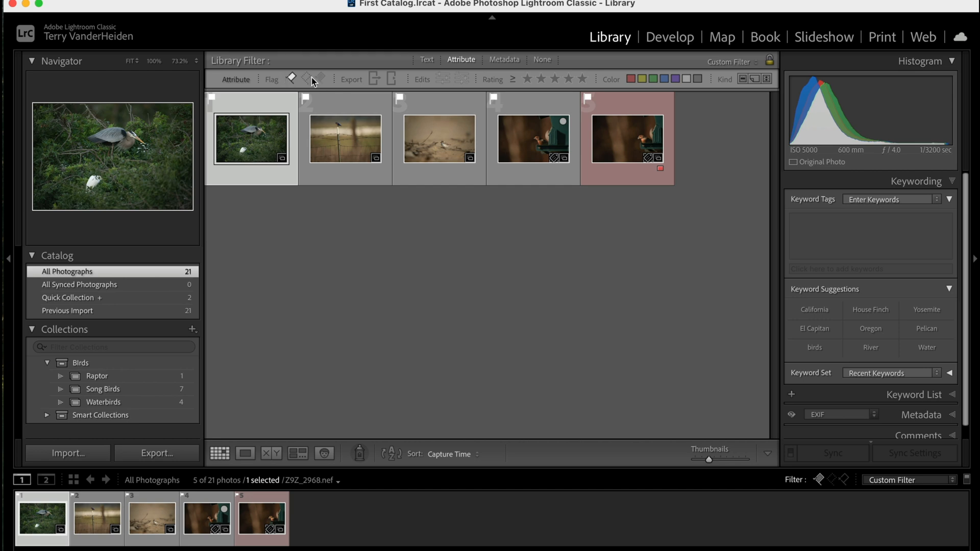
mouse_move(306, 79)
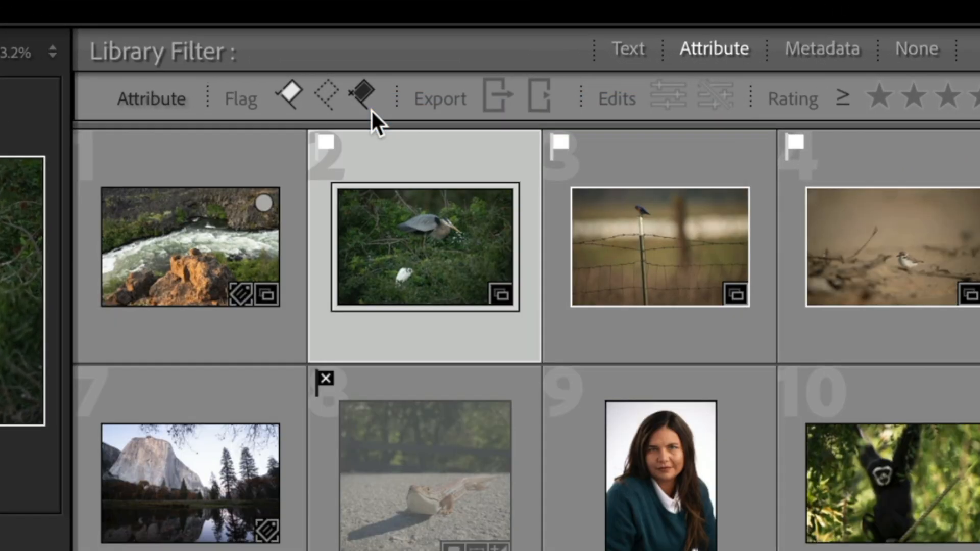
left_click(363, 97)
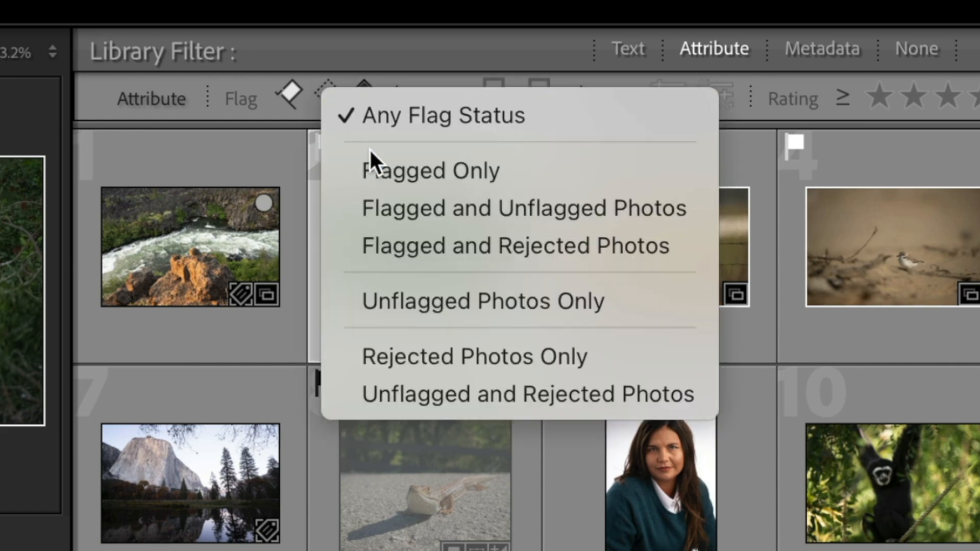